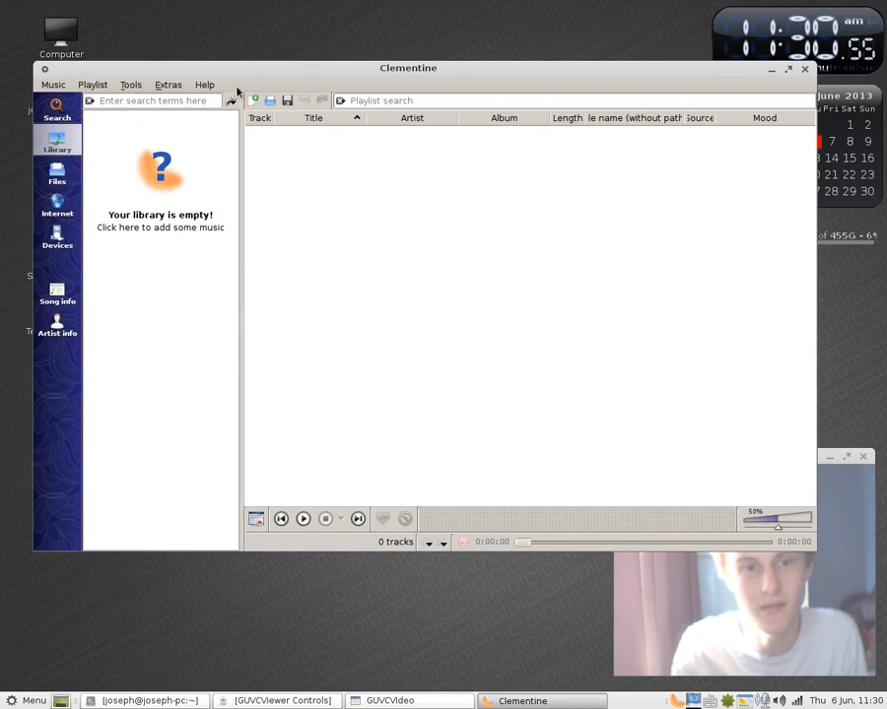
View the About Clementine version information and dismiss it
click(205, 83)
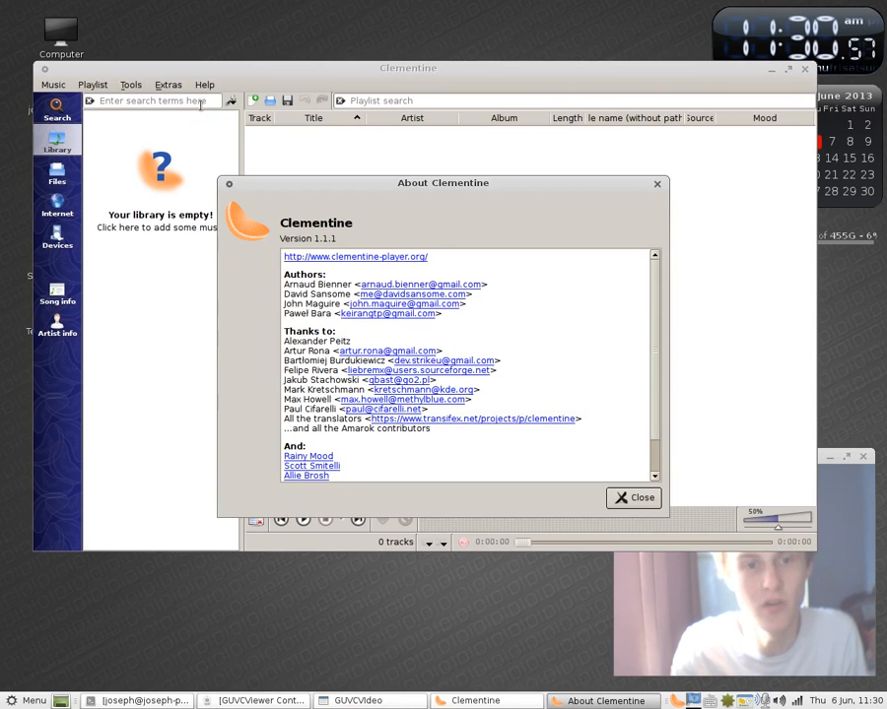
click(167, 83)
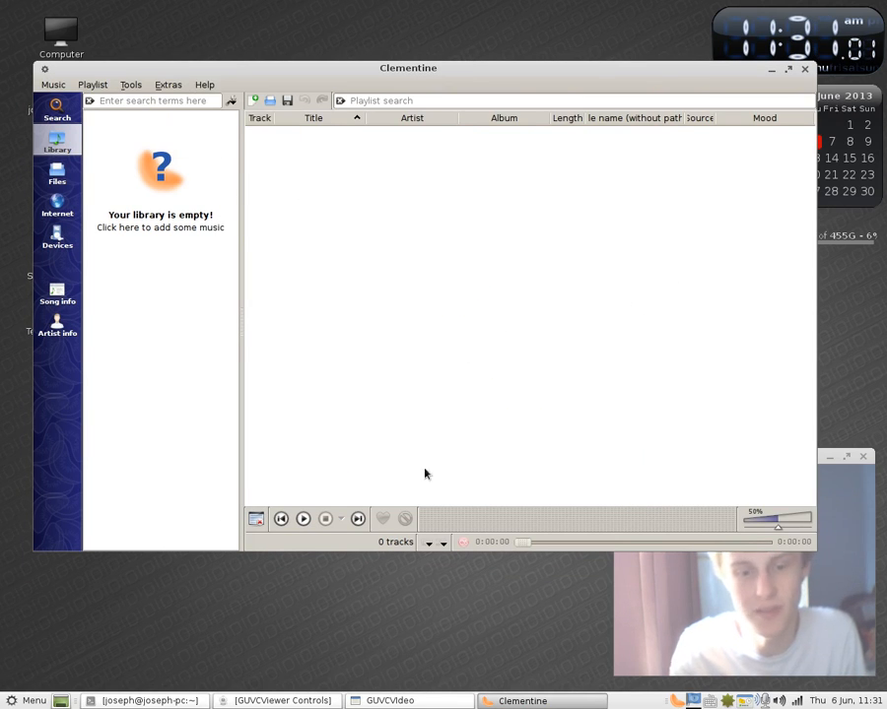
mouse_move(552, 91)
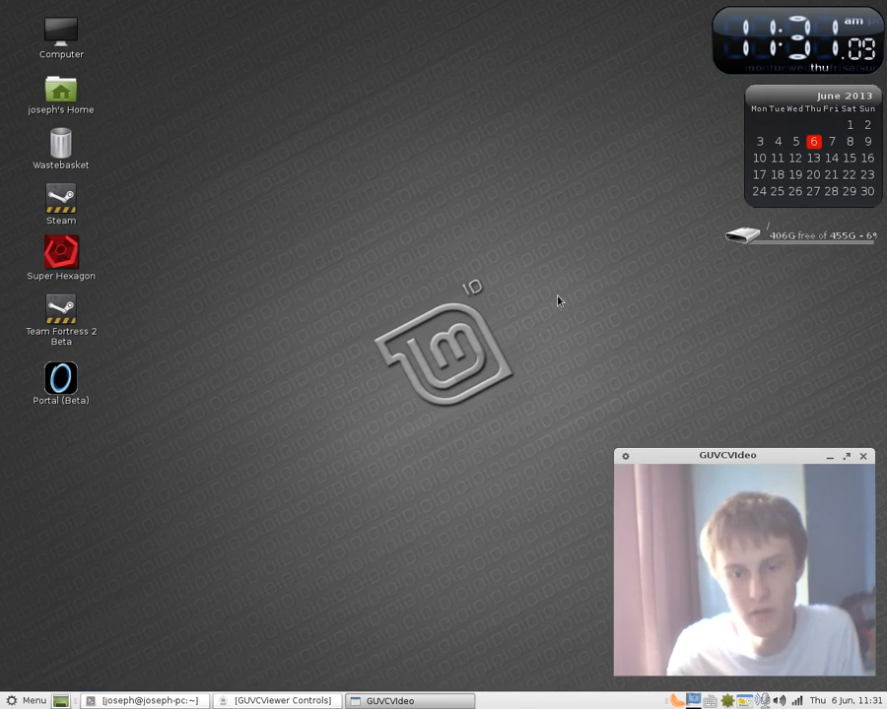
mouse_move(339, 642)
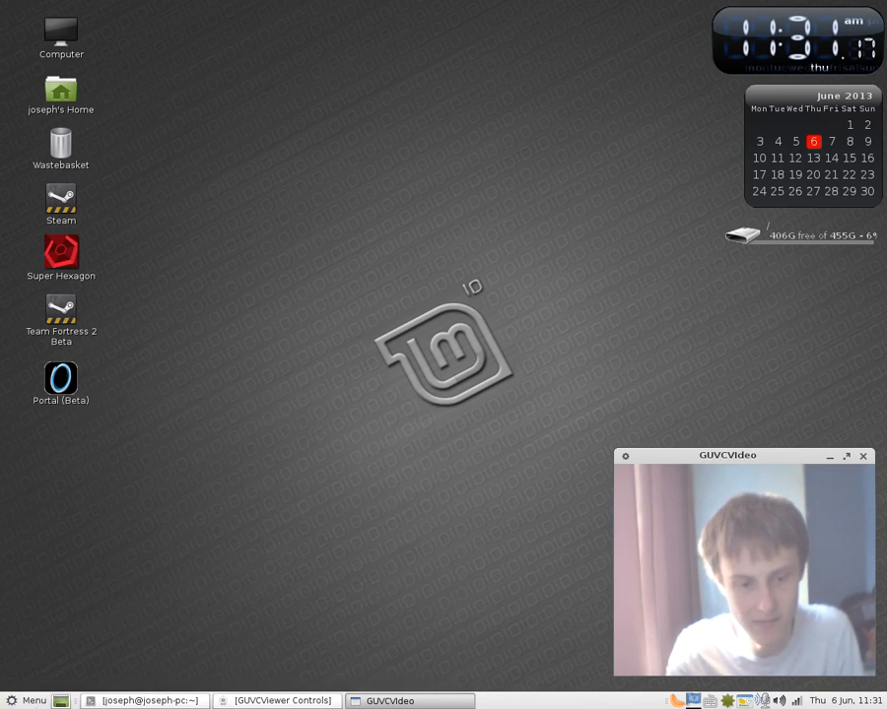
click(30, 702)
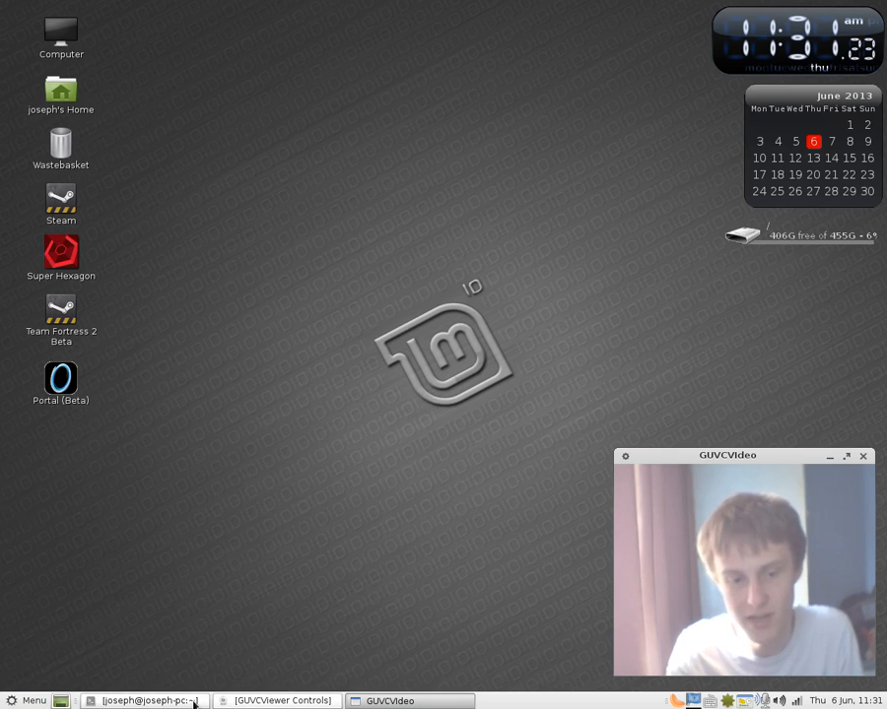
mouse_move(438, 641)
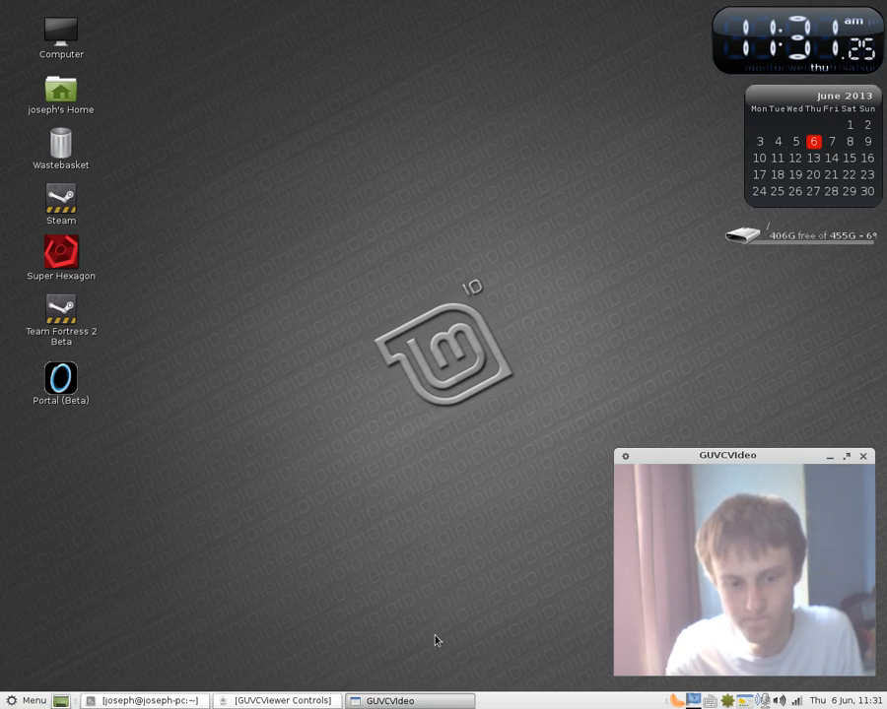
mouse_move(335, 449)
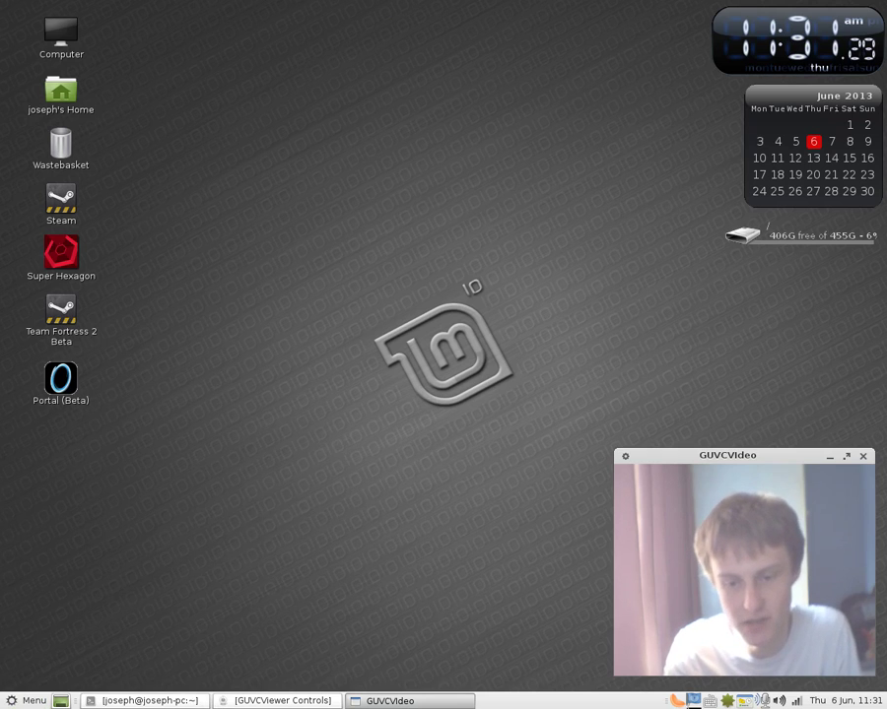
click(276, 702)
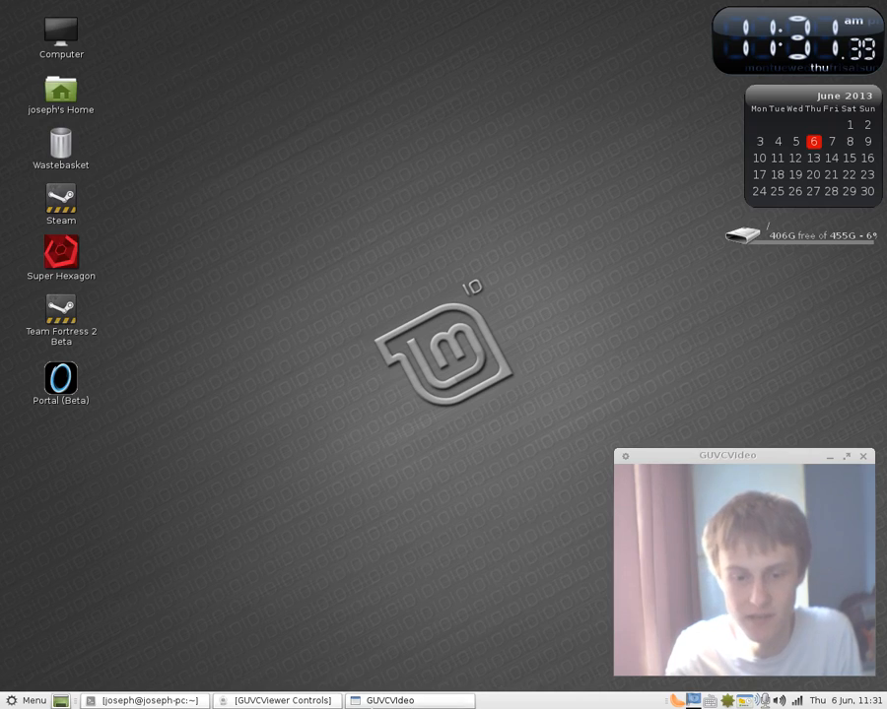
mouse_move(284, 488)
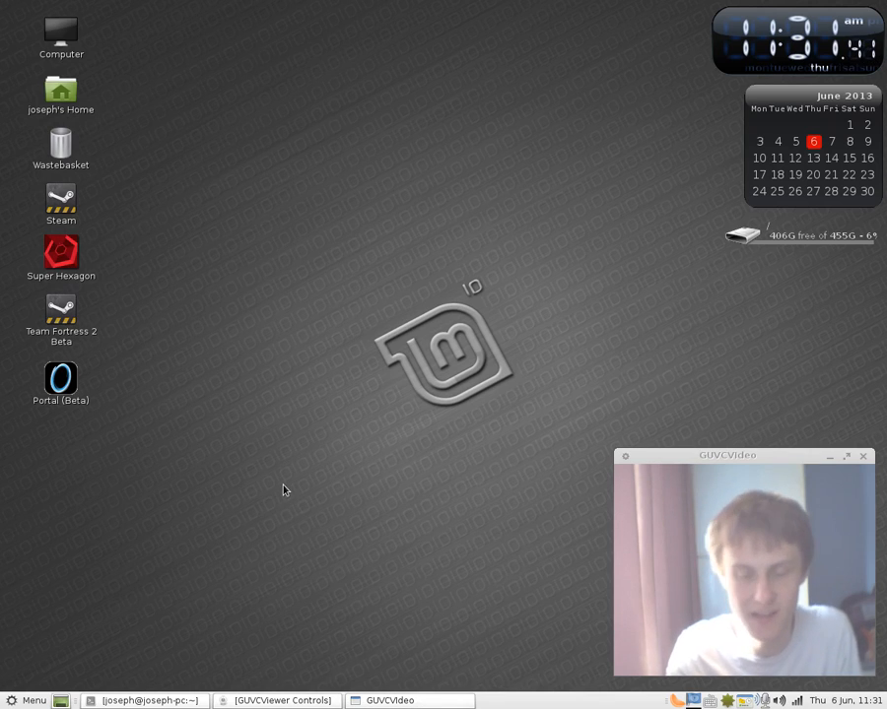
mouse_move(304, 479)
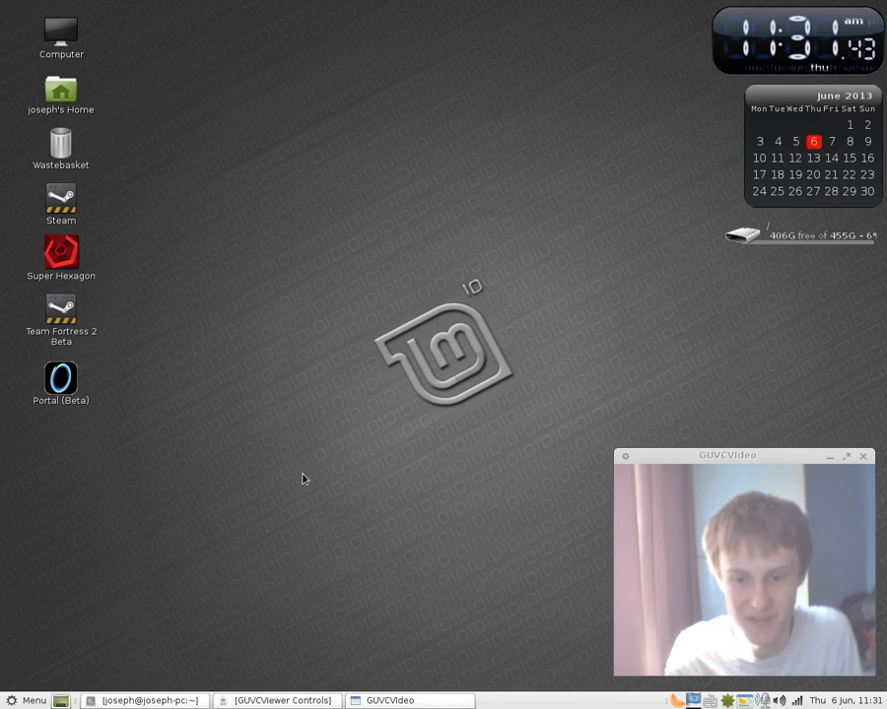
mouse_move(329, 583)
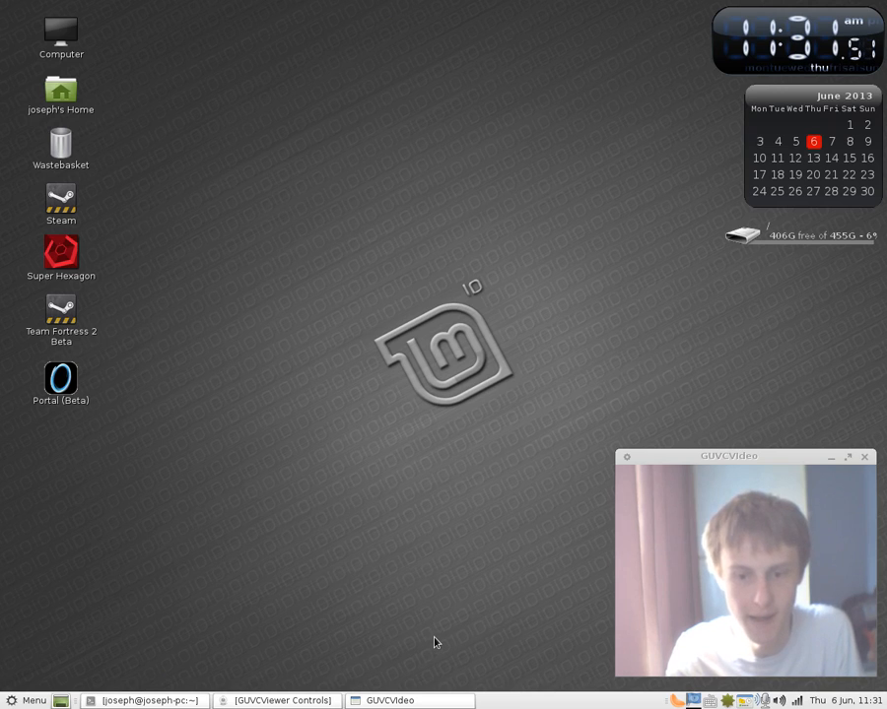
mouse_move(339, 615)
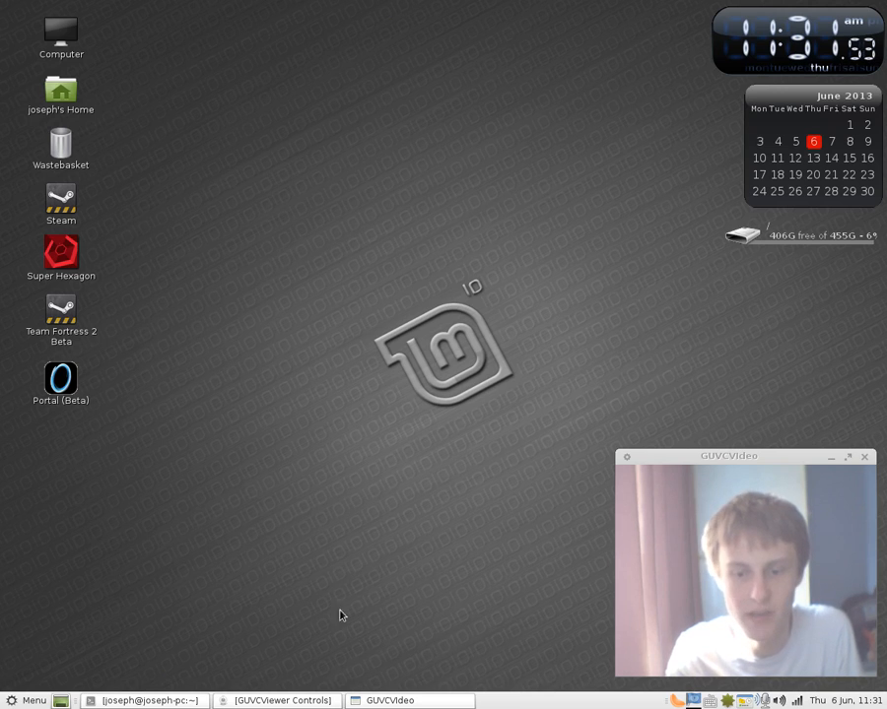
click(32, 701)
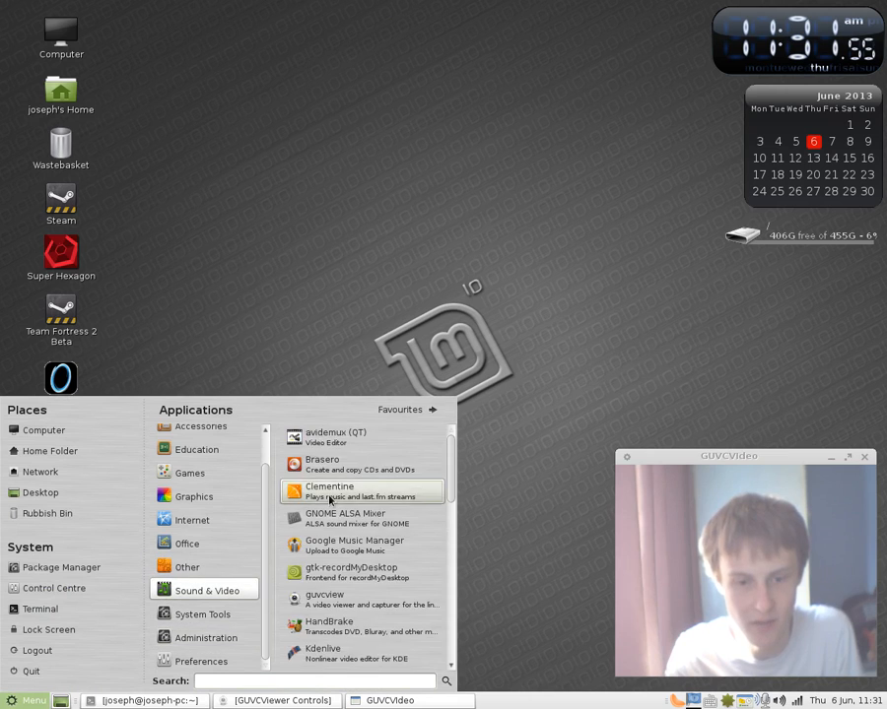
scroll(down, 3)
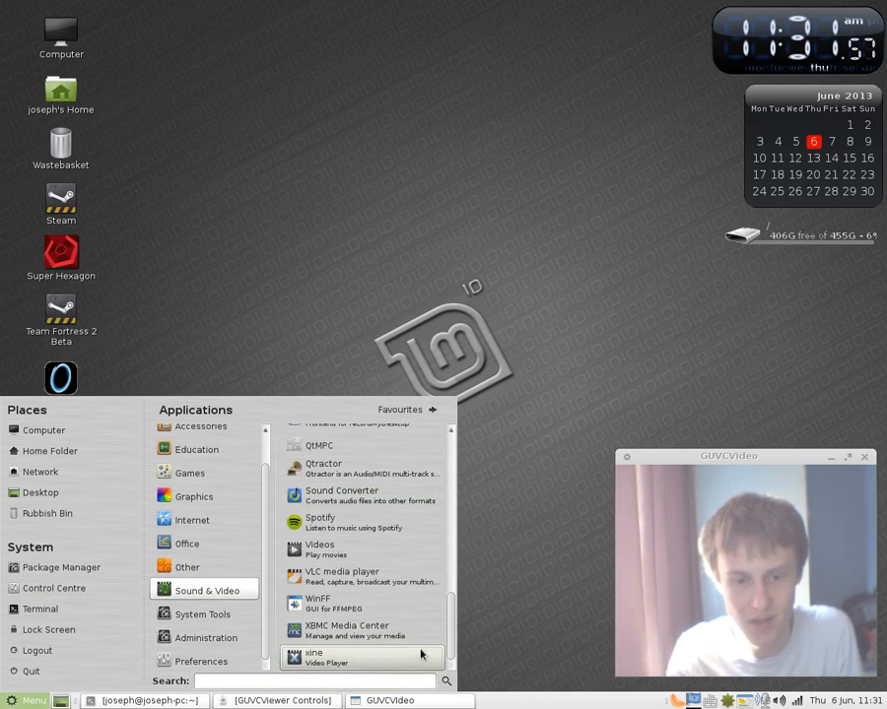
scroll(up, 3)
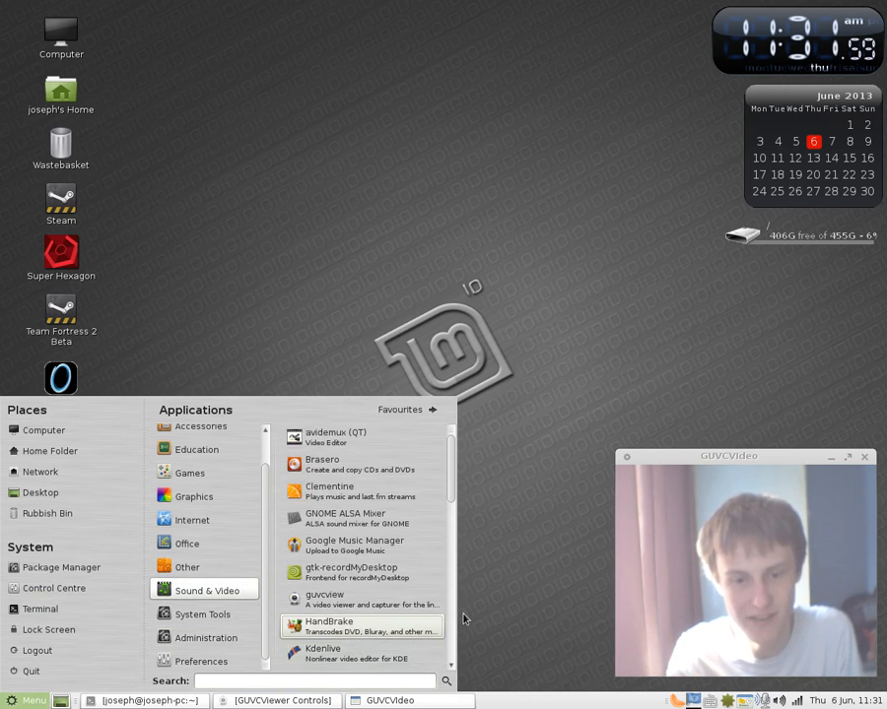
click(500, 587)
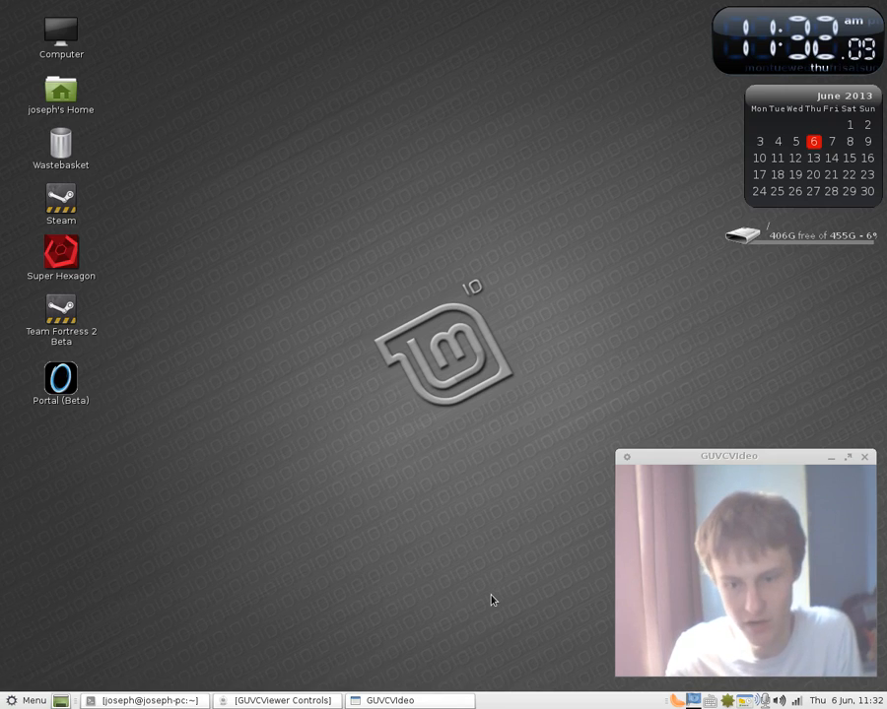
mouse_move(483, 611)
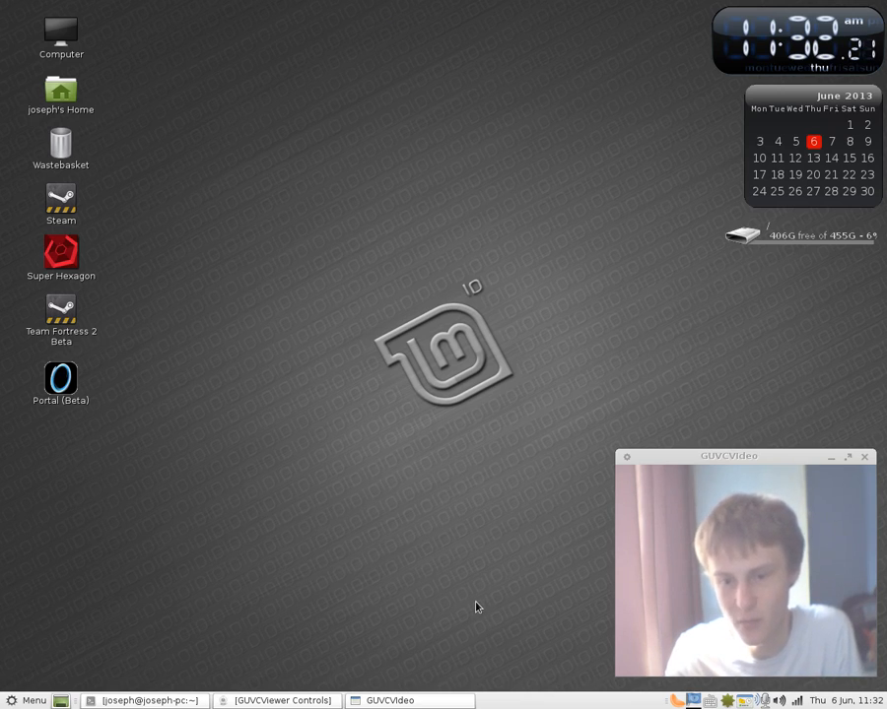
Browse the applications menu to the Office category listing LibreOffice and Dictionary
click(29, 701)
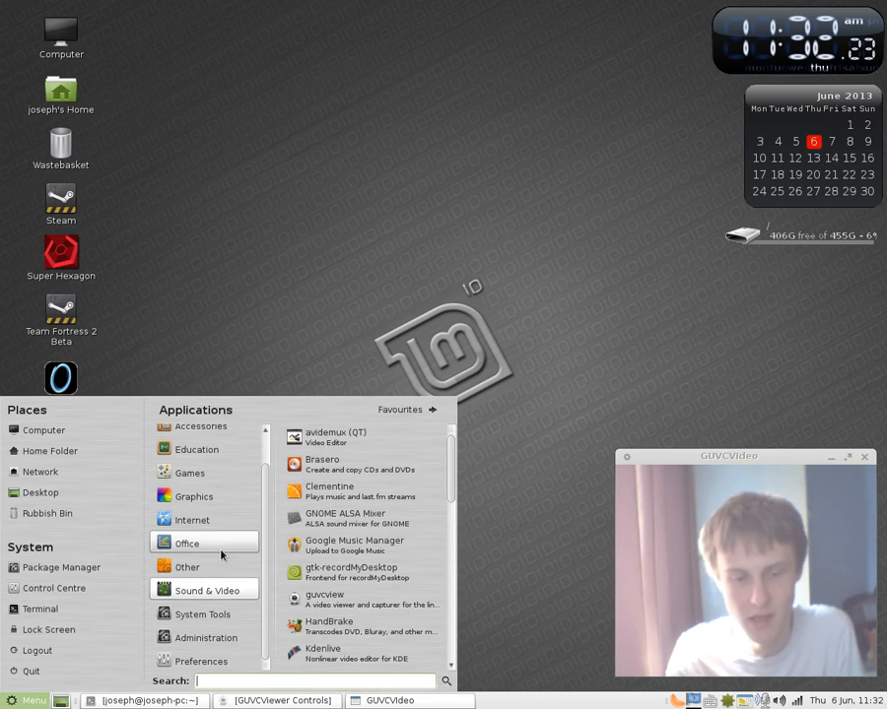
click(363, 345)
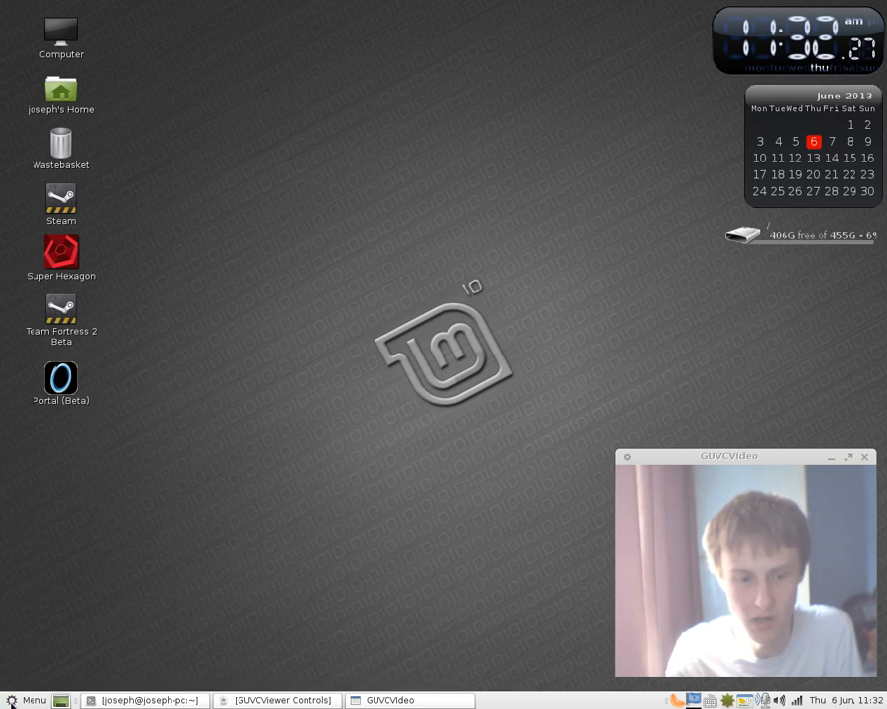
click(28, 702)
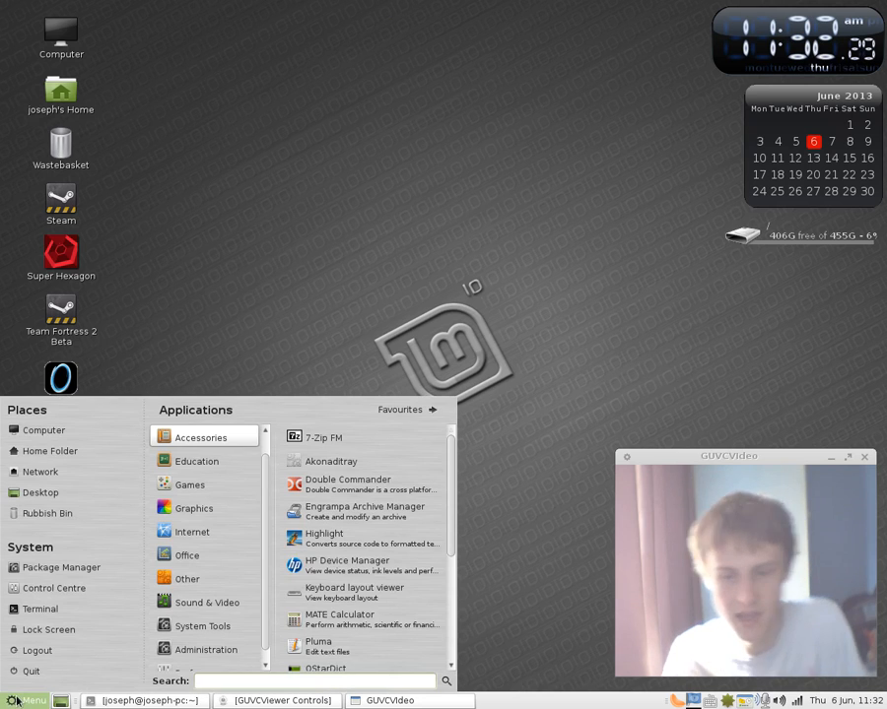
mouse_move(32, 670)
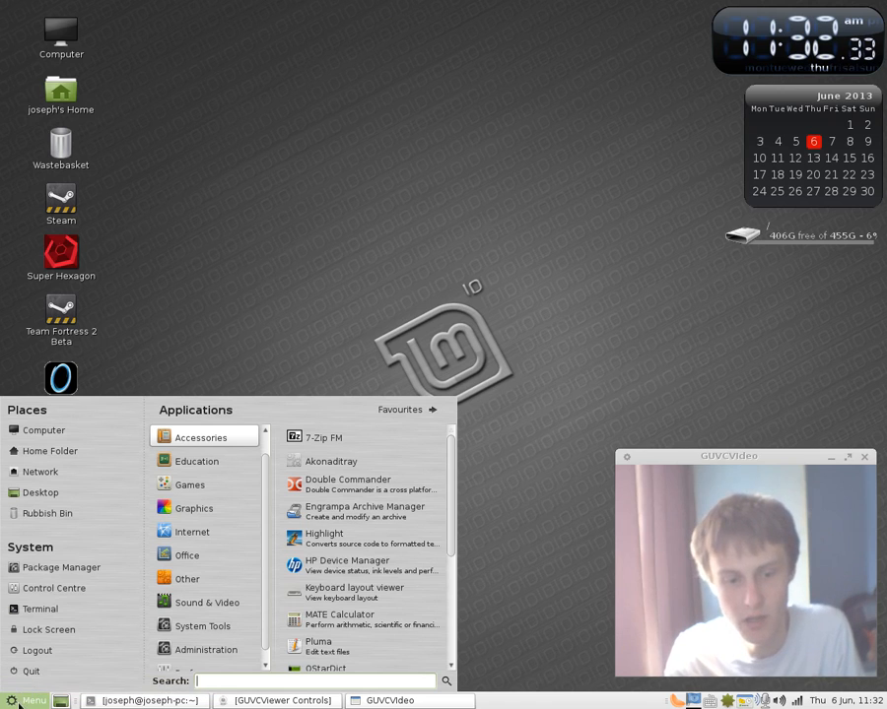
mouse_move(187, 556)
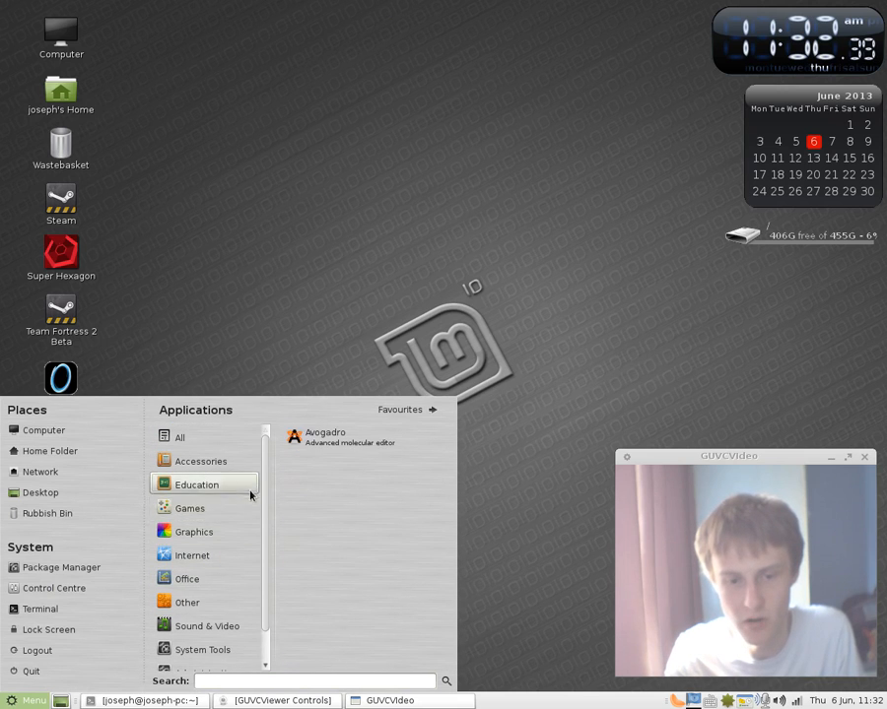
click(189, 508)
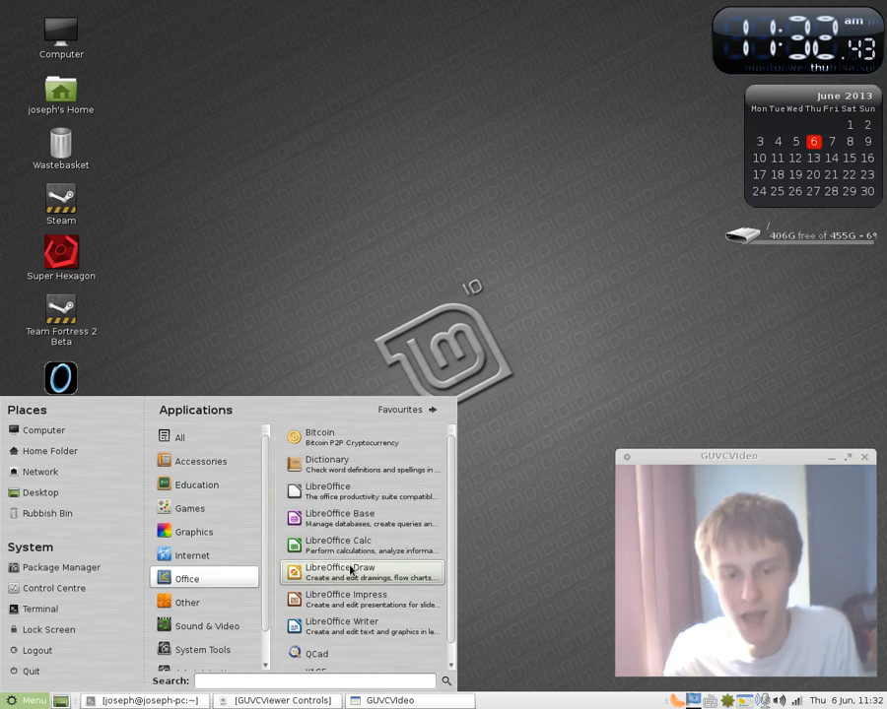
mouse_move(361, 546)
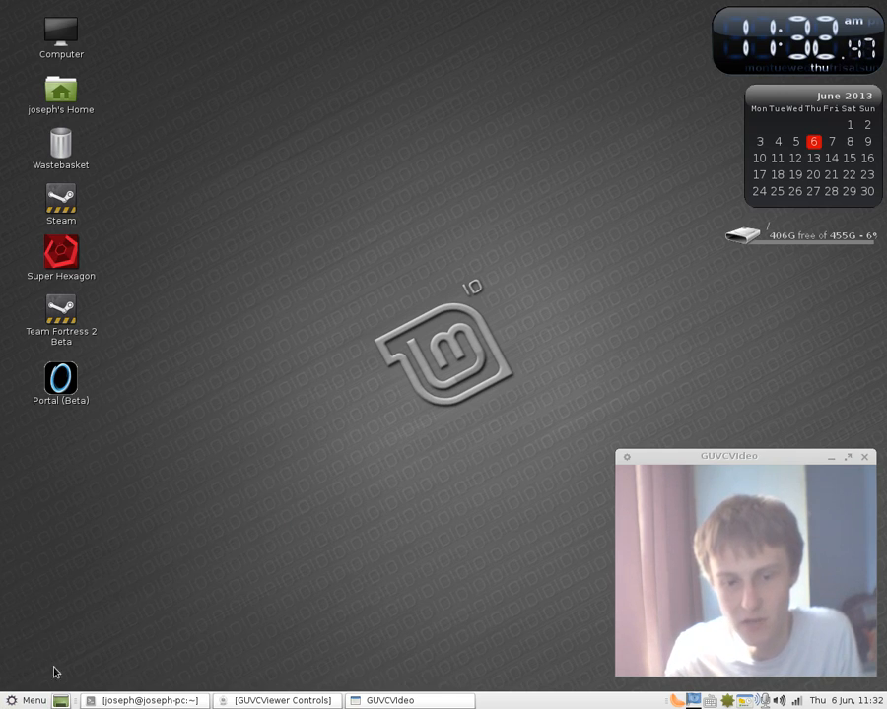
click(27, 701)
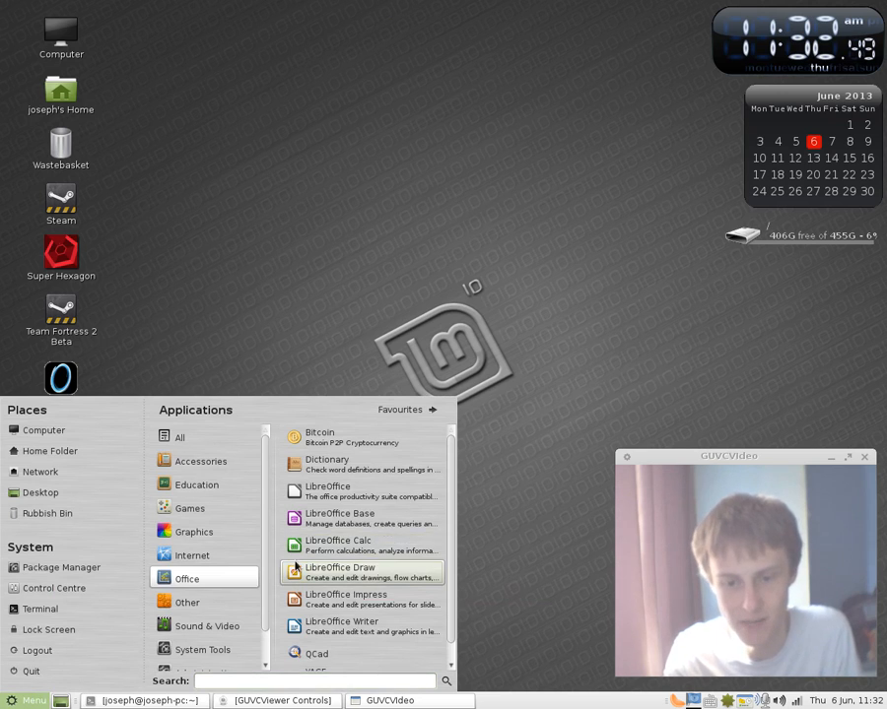
click(187, 603)
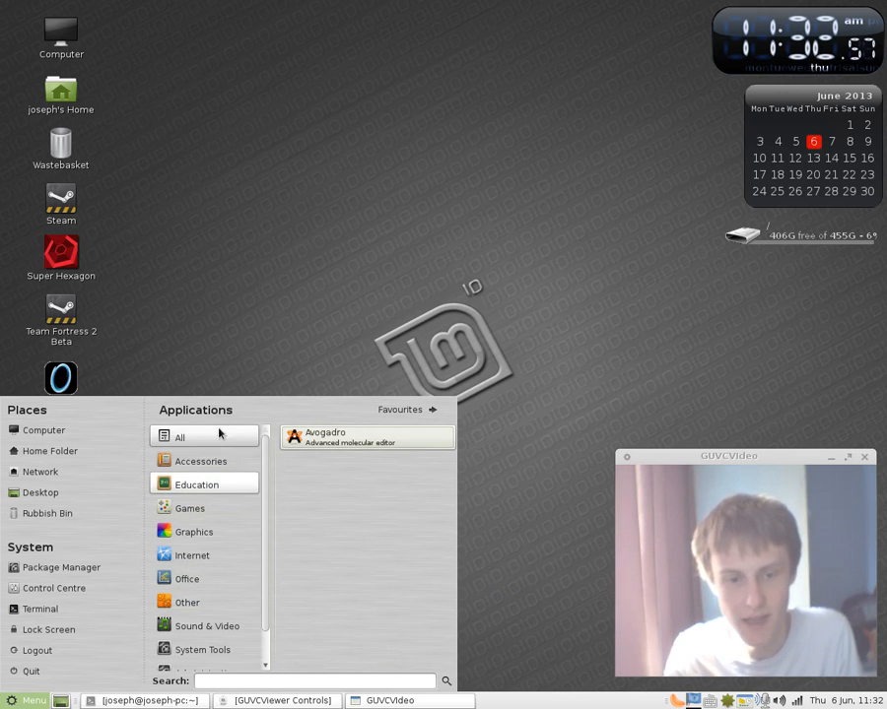
scroll(down, 3)
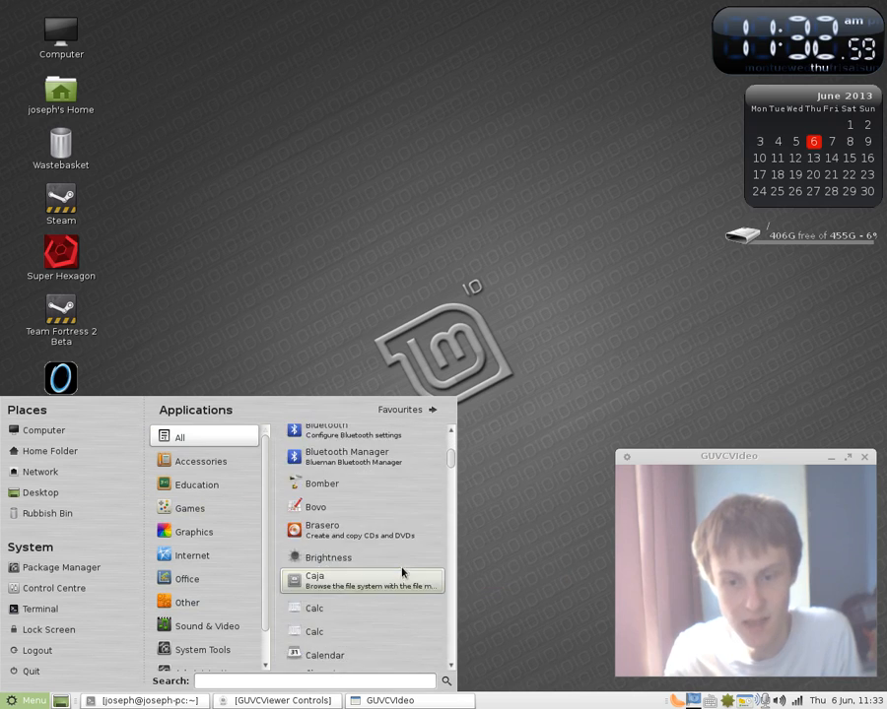
scroll(down, 3)
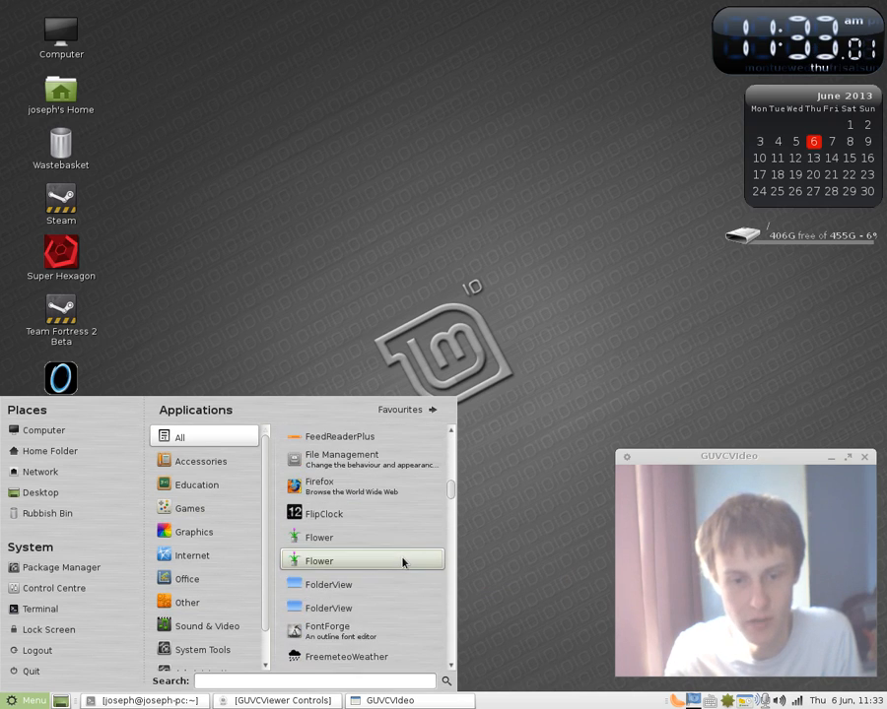
scroll(down, 3)
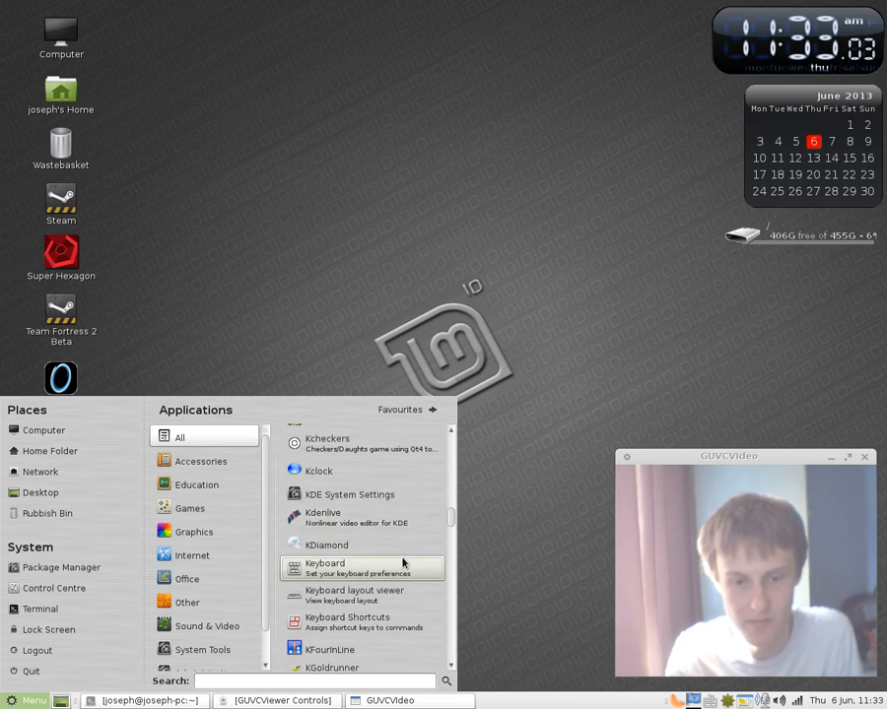
scroll(up, 3)
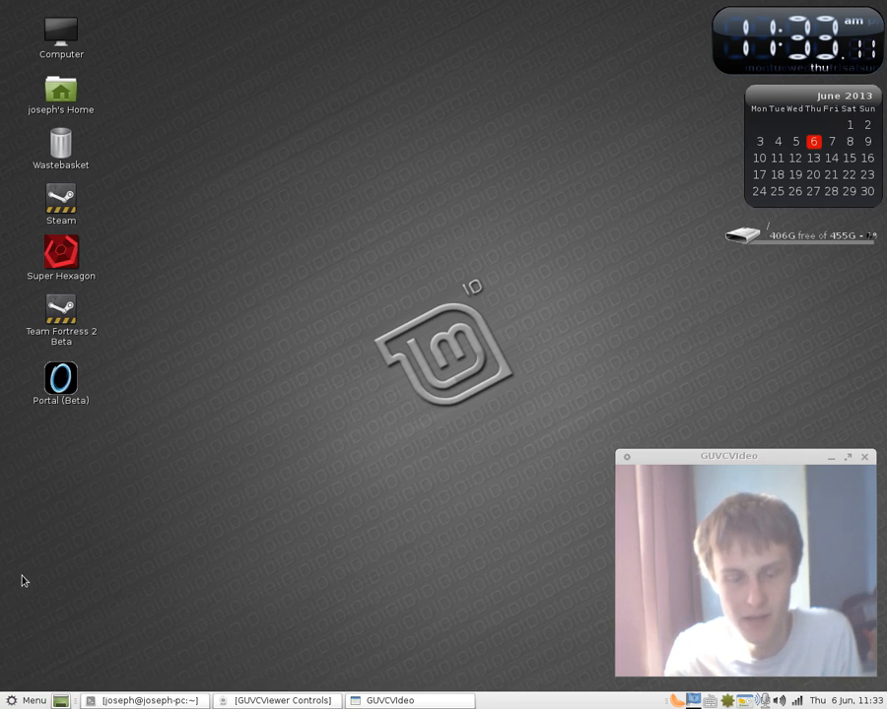
mouse_move(67, 489)
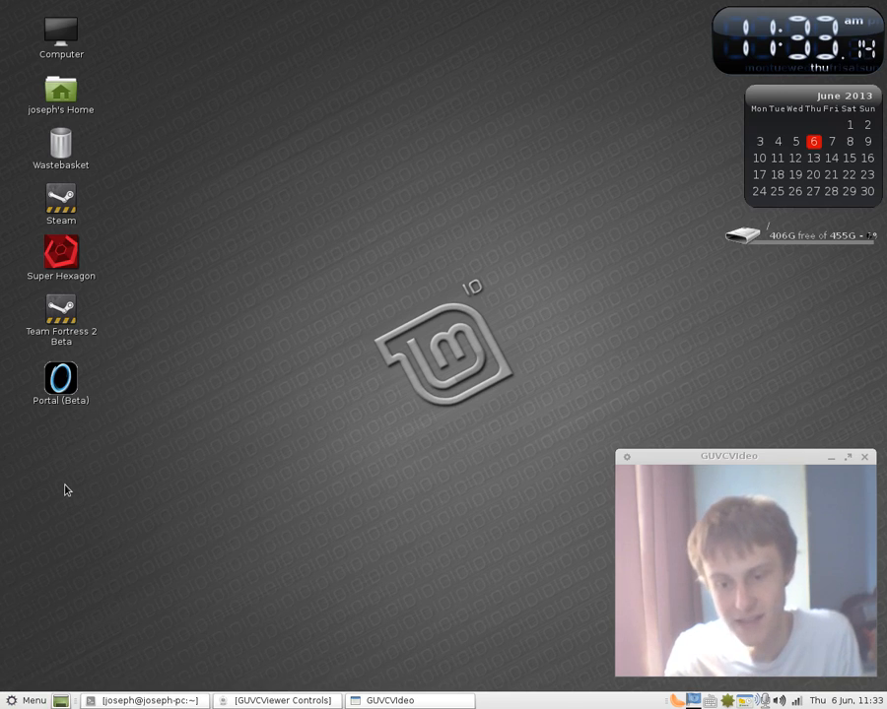
mouse_move(53, 469)
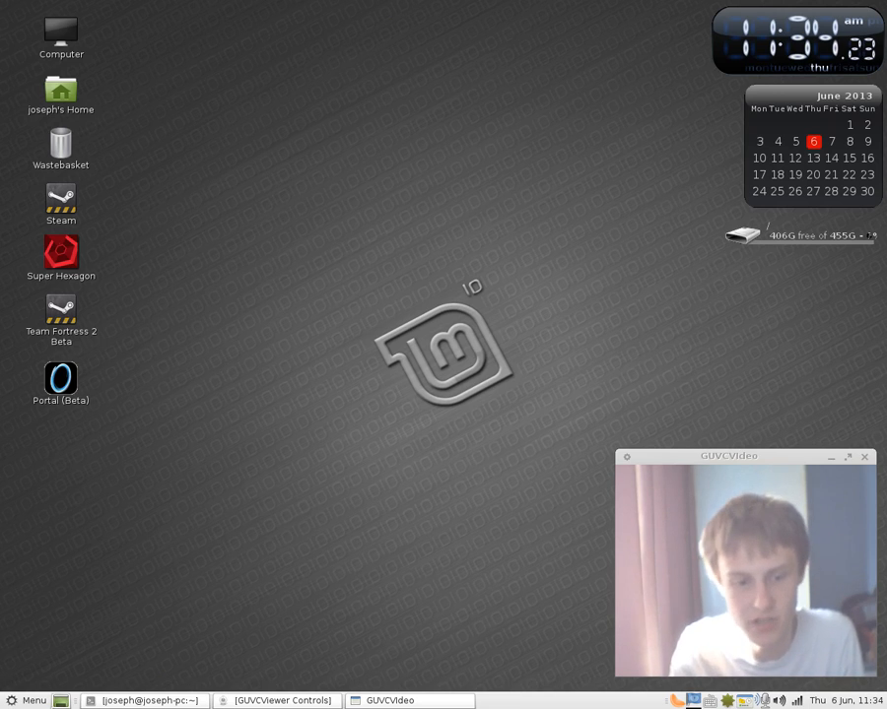
Show the Internet category with Chromium, Firefox and Google Chrome in the menu
click(30, 702)
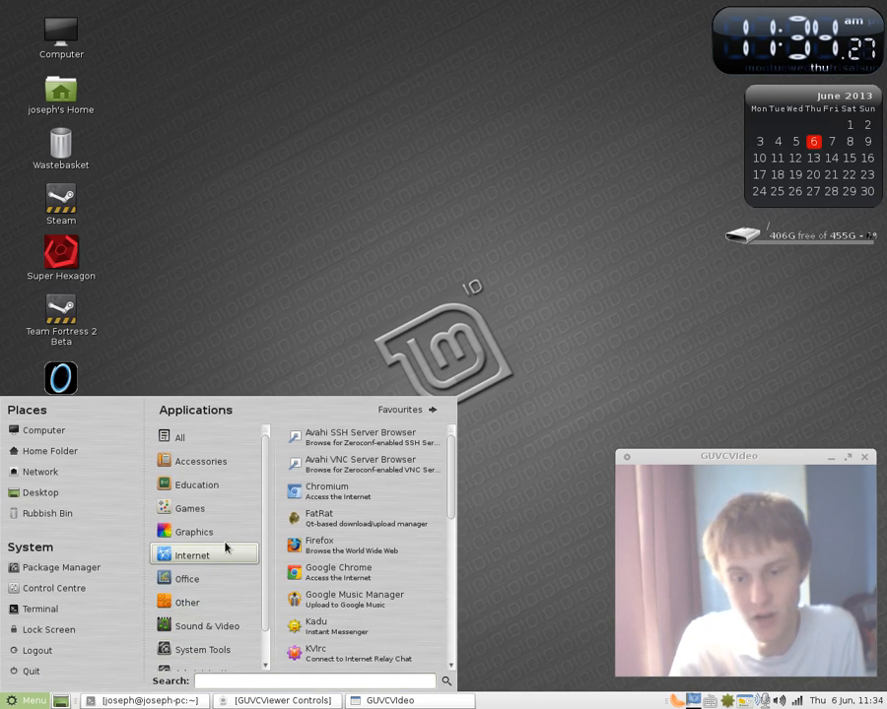
mouse_move(192, 553)
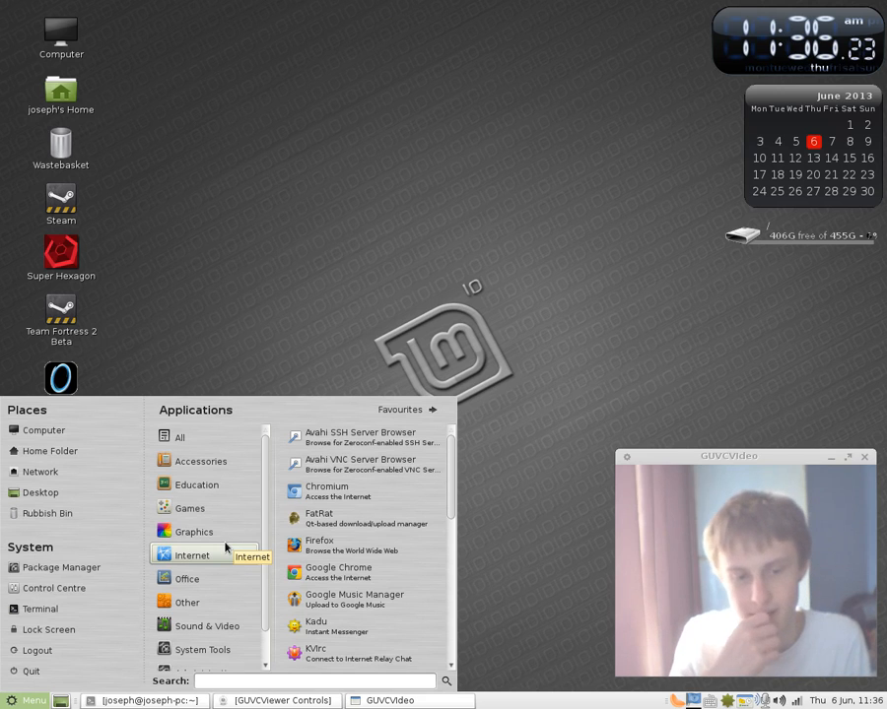
Show the Sound & Video category listing Brasero, Clementine and HandBrake
click(188, 603)
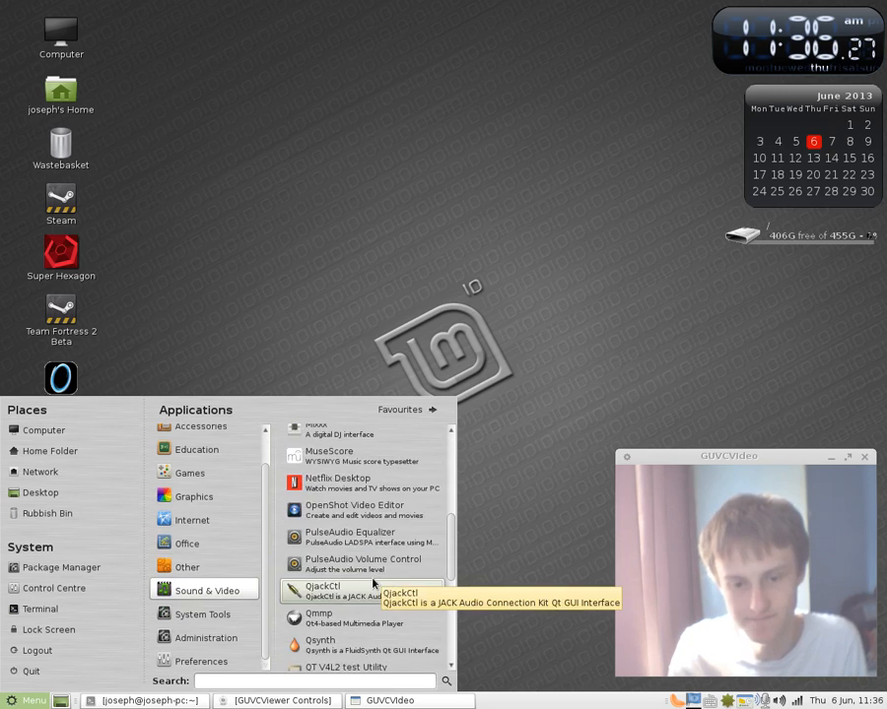
scroll(up, 3)
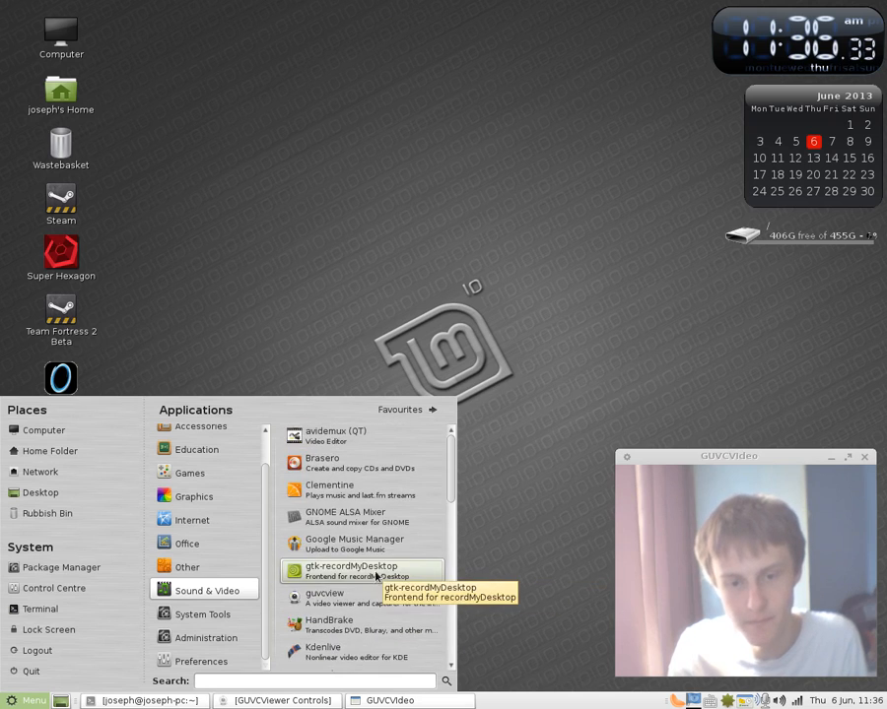
click(489, 522)
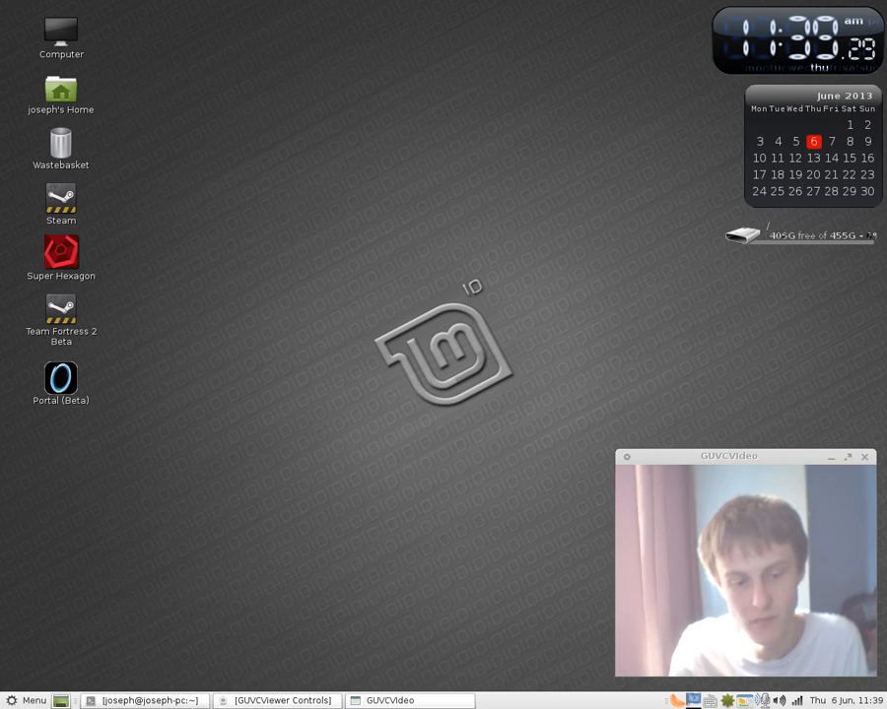
Restore the terminal window showing the recording's live frame-rate output
click(142, 702)
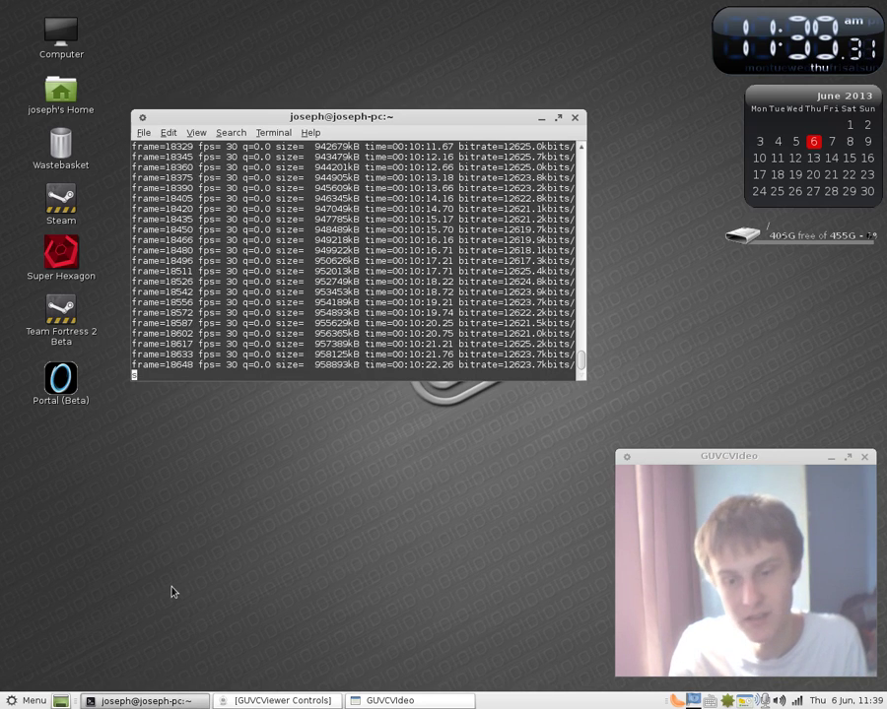